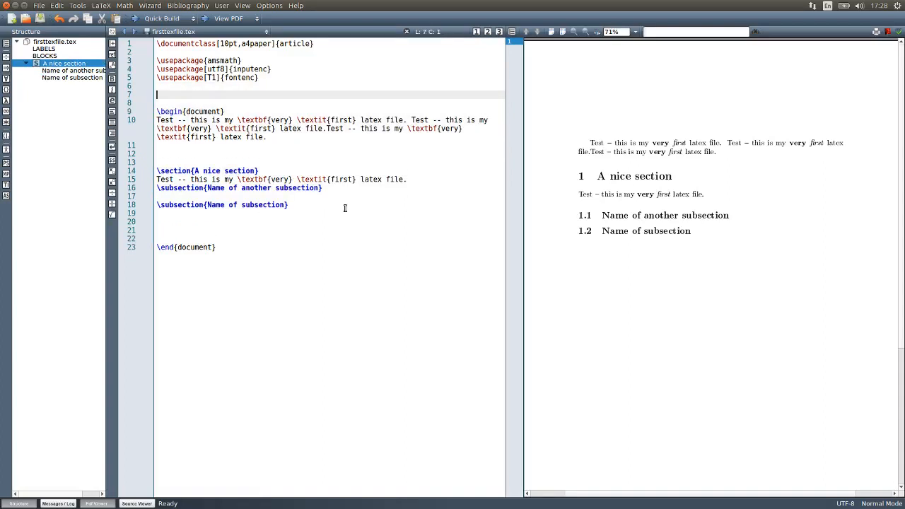
Declare \title{THE article} in the preamble above \begin{document}.
{"action": "type", "text": "\\title{"}
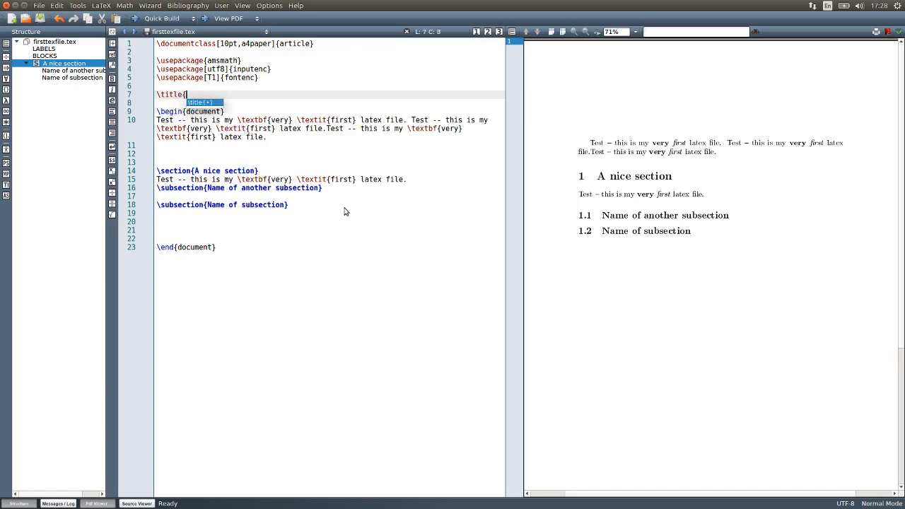
{"action": "type", "text": "THE artic"}
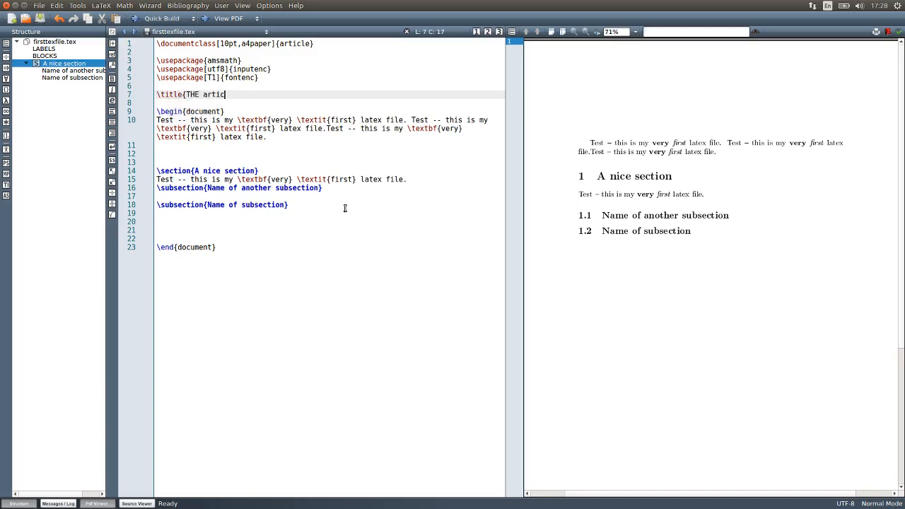
{"action": "type", "text": "le}"}
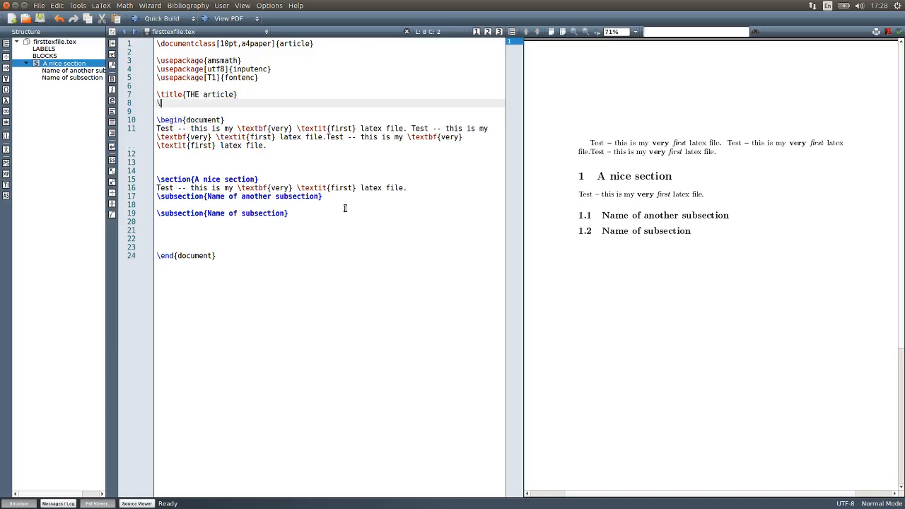
Declare \author{A. Person \and B. Person} beneath the title line.
{"action": "type", "text": "\\author"}
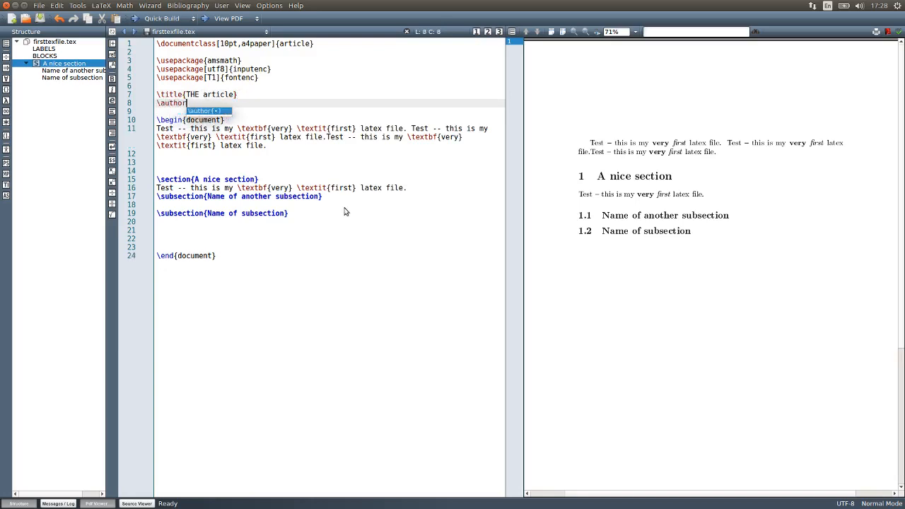
{"action": "type", "text": "{P"}
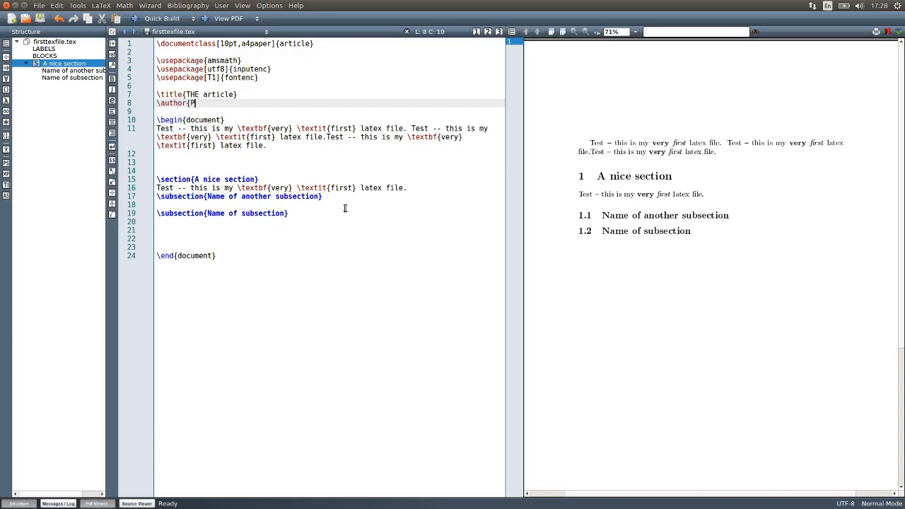
{"action": "type", "text": "A."}
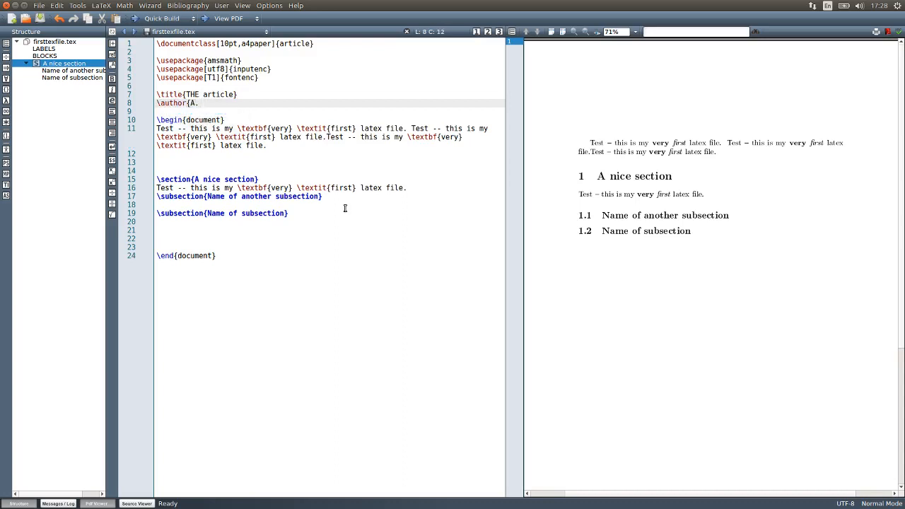
{"action": "type", "text": "Person"}
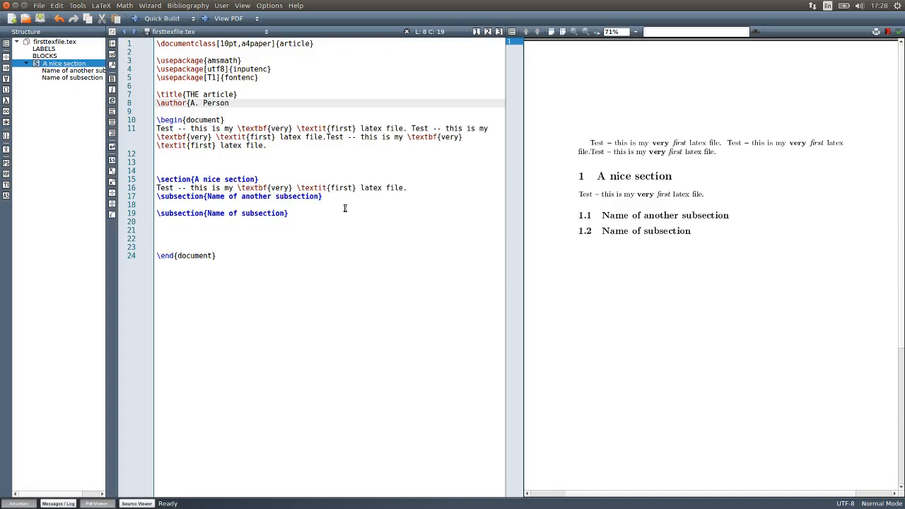
{"action": "type", "text": "\\"}
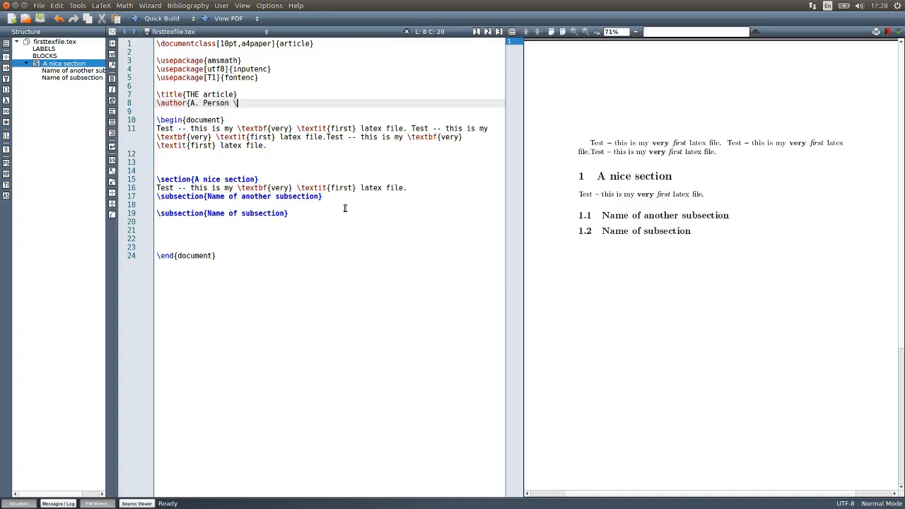
{"action": "type", "text": "and"}
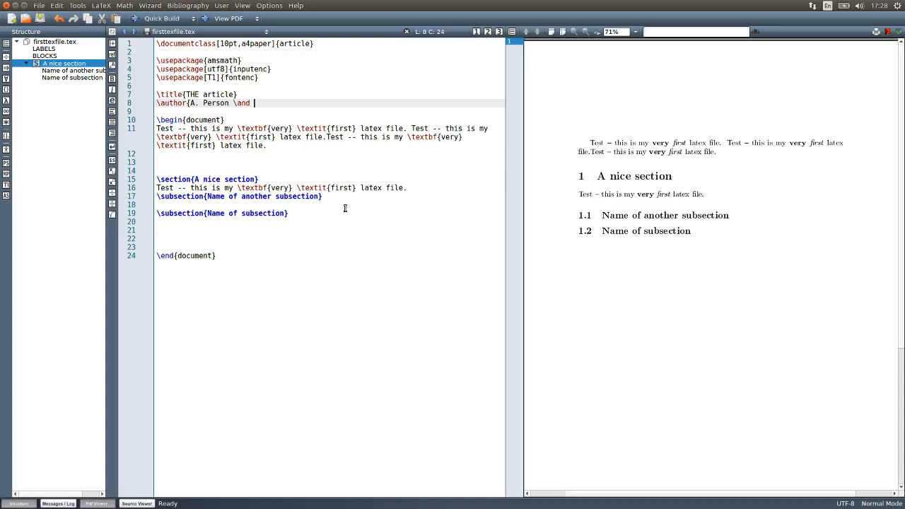
{"action": "type", "text": "B."}
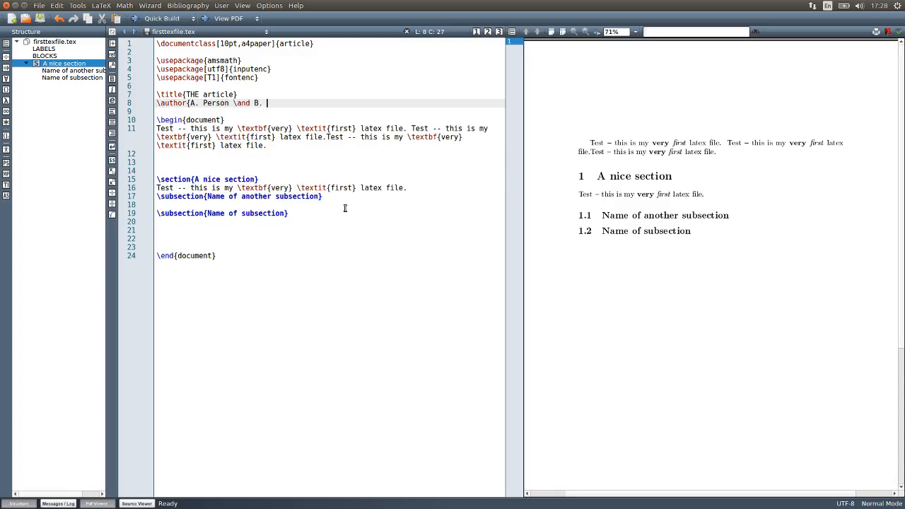
{"action": "type", "text": "Person}"}
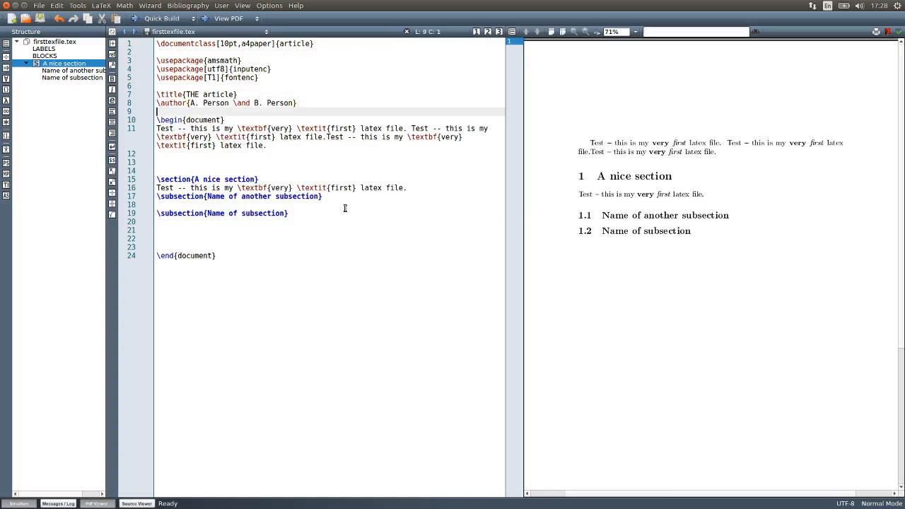
Insert \maketitle after \begin{document} and compile to preview the title block.
{"action": "key", "text": "Return"}
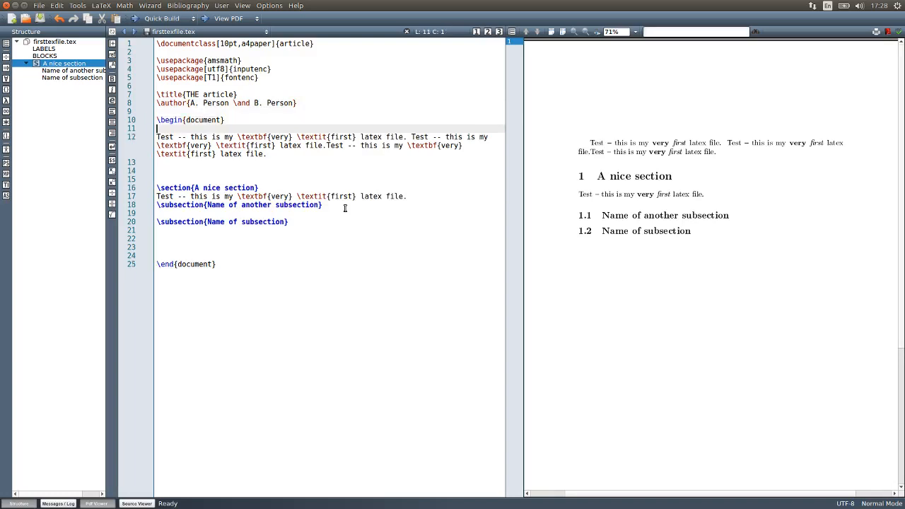
{"action": "key", "text": "Return"}
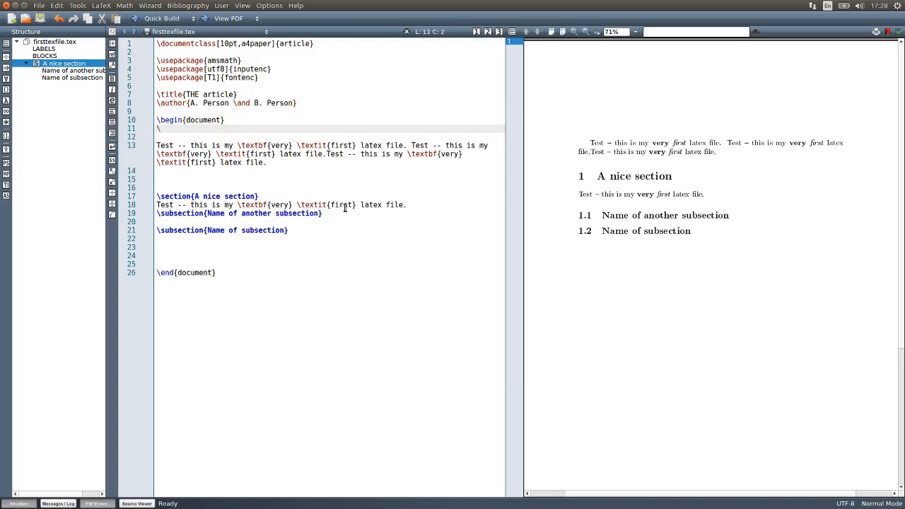
{"action": "type", "text": "\\maketitle"}
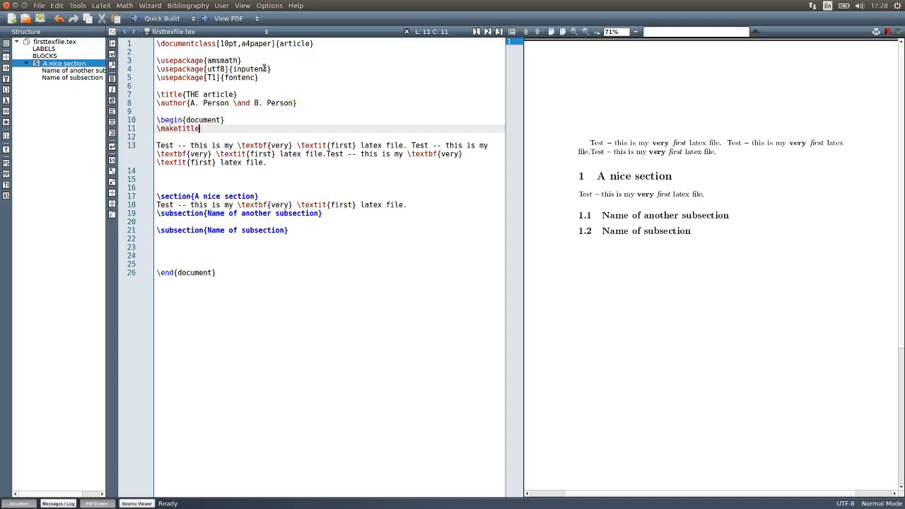
{"action": "left_click", "coordinate": [134, 19]}
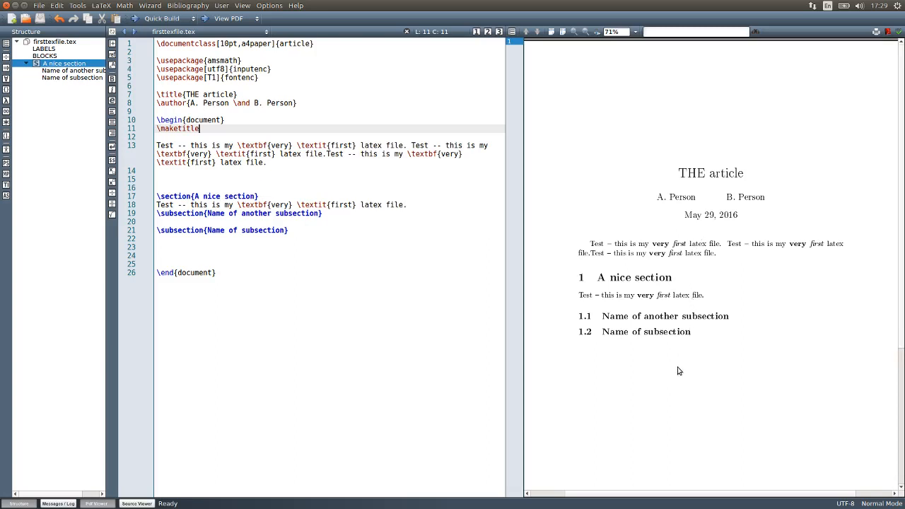
{"action": "mouse_move", "coordinate": [424, 290]}
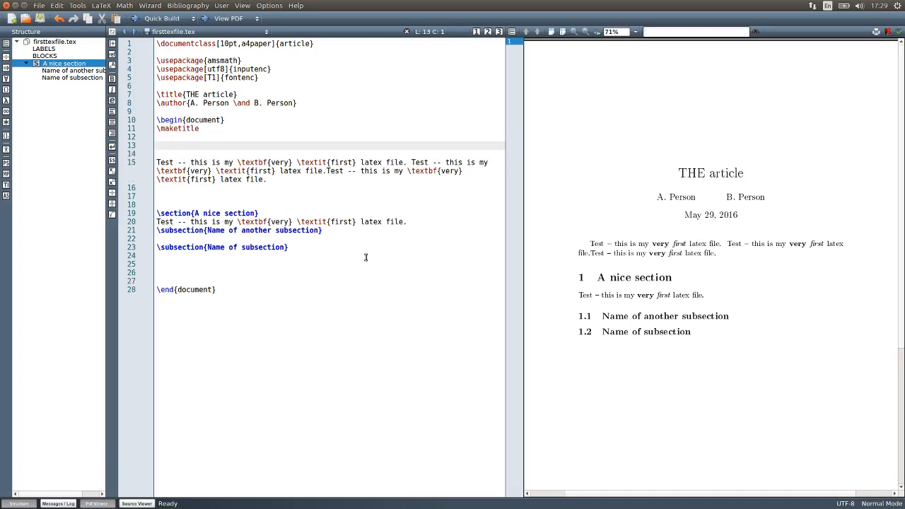
Add \begin{abstract} and \end{abstract} with a blank line between them.
{"action": "type", "text": "\\abstract"}
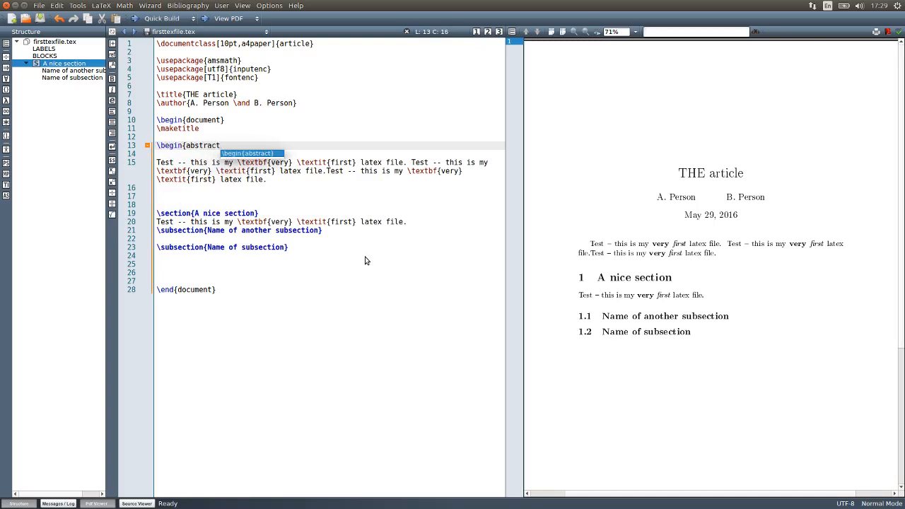
{"action": "key", "text": "Return"}
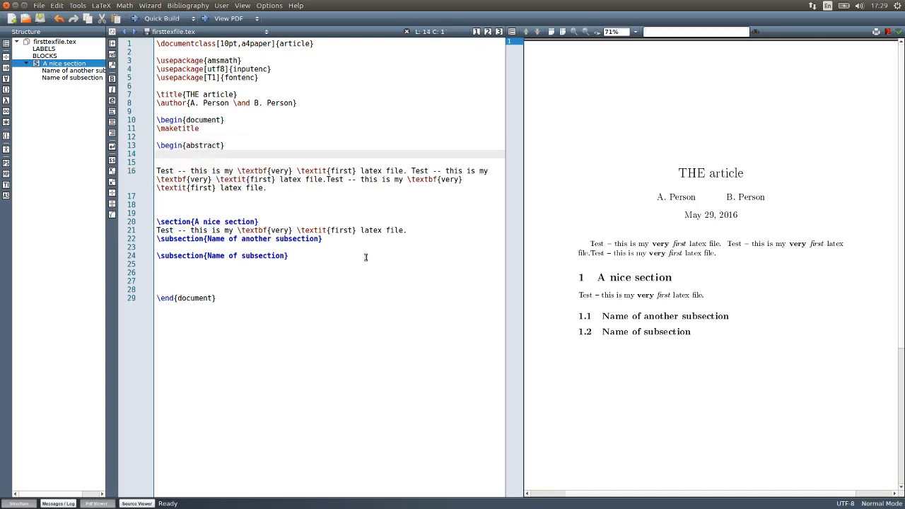
{"action": "type", "text": "\\end{abstract"}
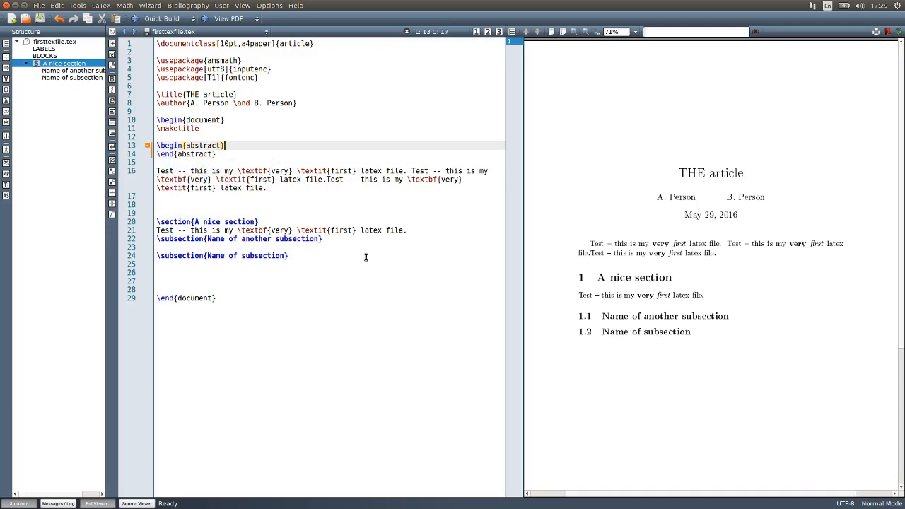
{"action": "key", "text": "Return"}
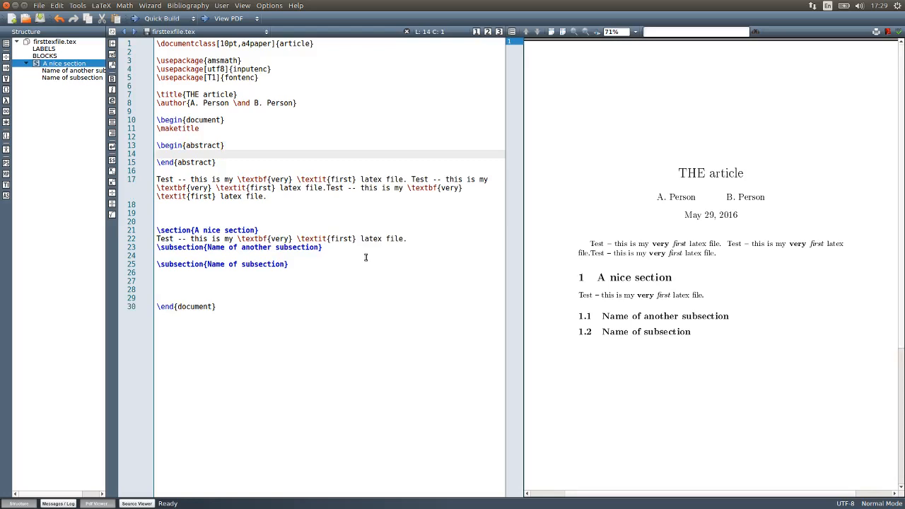
Write 'Short introduction of your article.' in the abstract and rebuild the preview.
{"action": "type", "text": "S"}
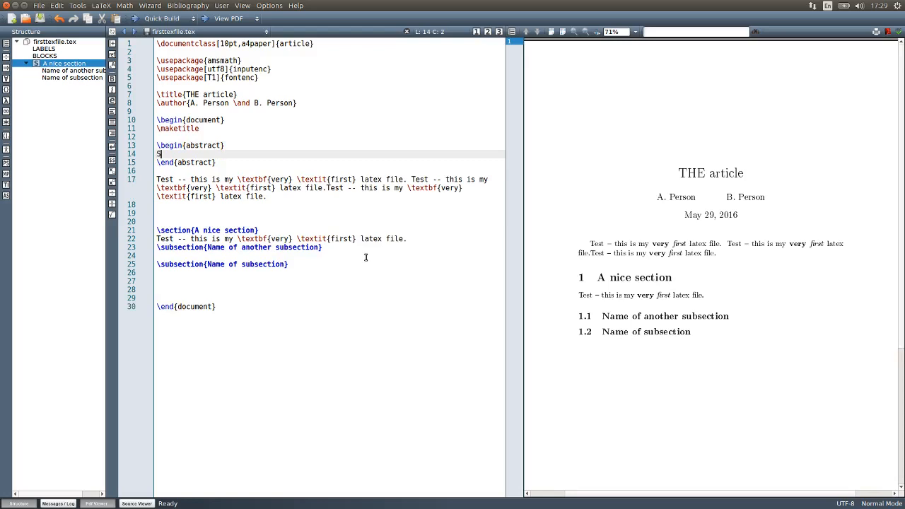
{"action": "type", "text": "hort"}
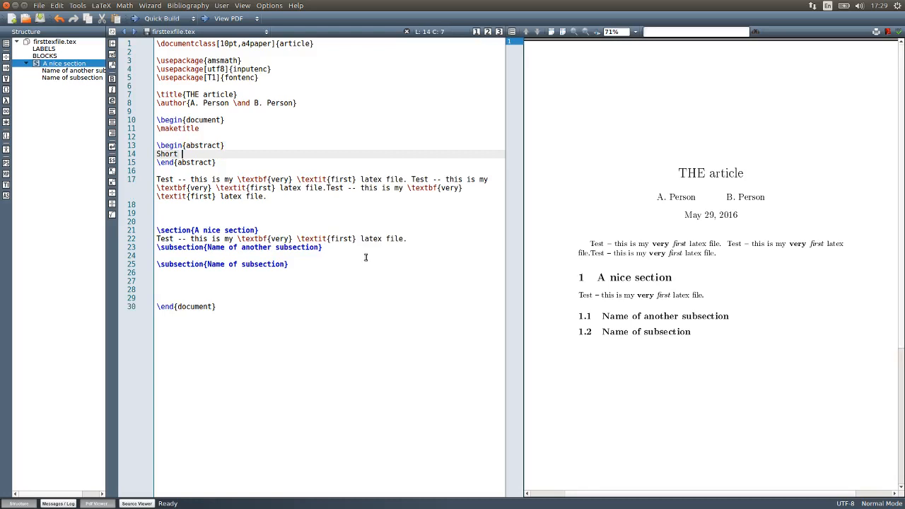
{"action": "type", "text": "introduction"}
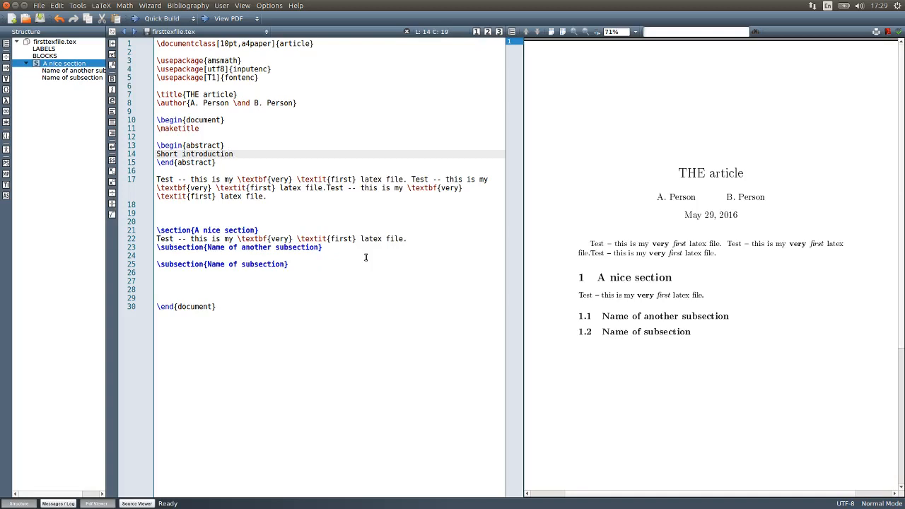
{"action": "type", "text": "of you"}
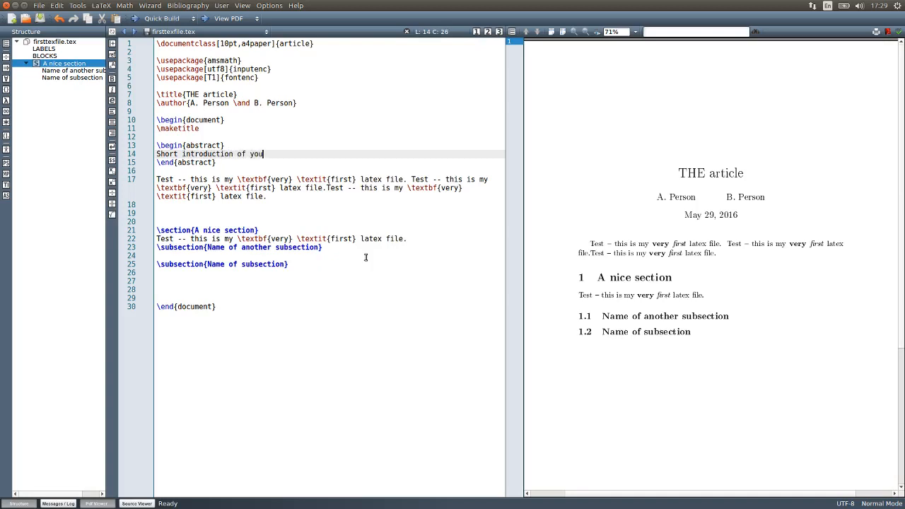
{"action": "type", "text": "r article"}
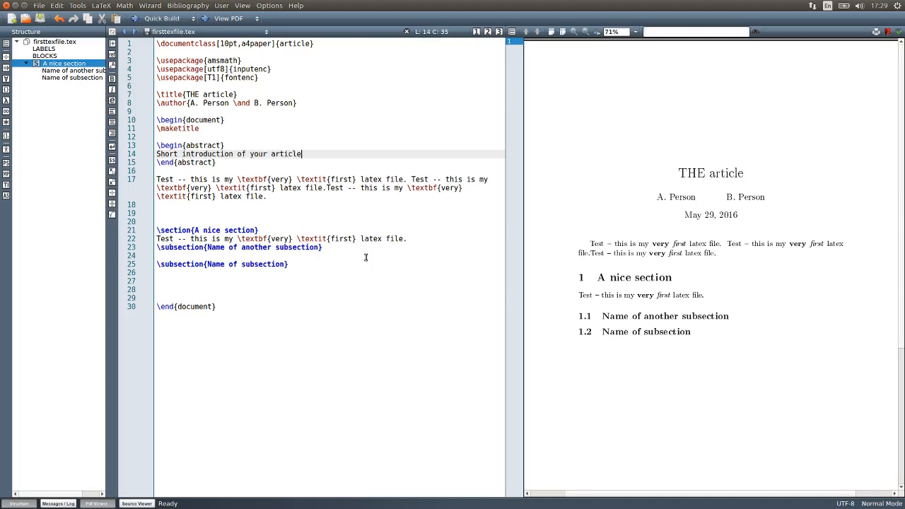
{"action": "type", "text": "."}
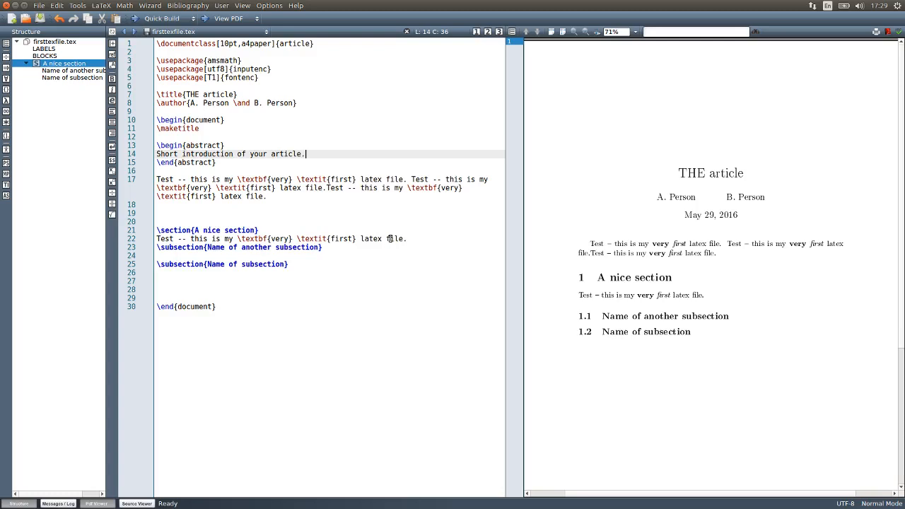
{"action": "left_click", "coordinate": [146, 18]}
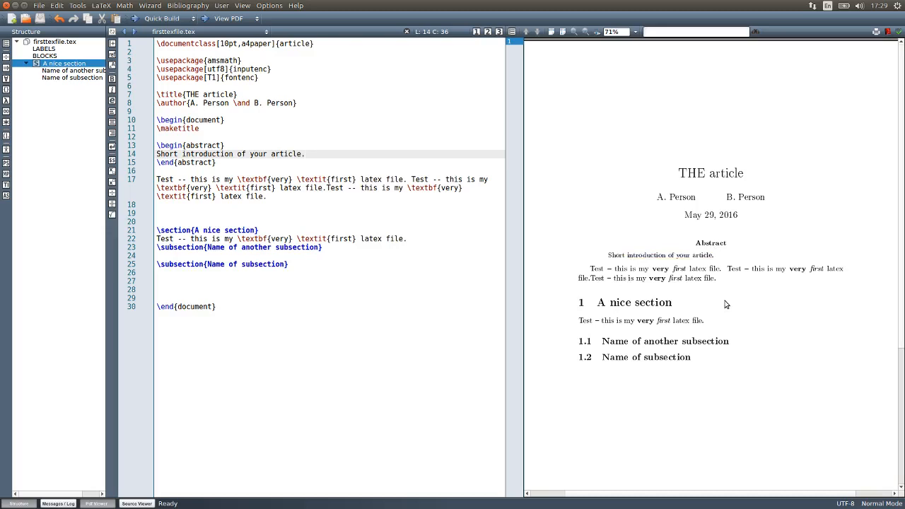
{"action": "mouse_move", "coordinate": [691, 425]}
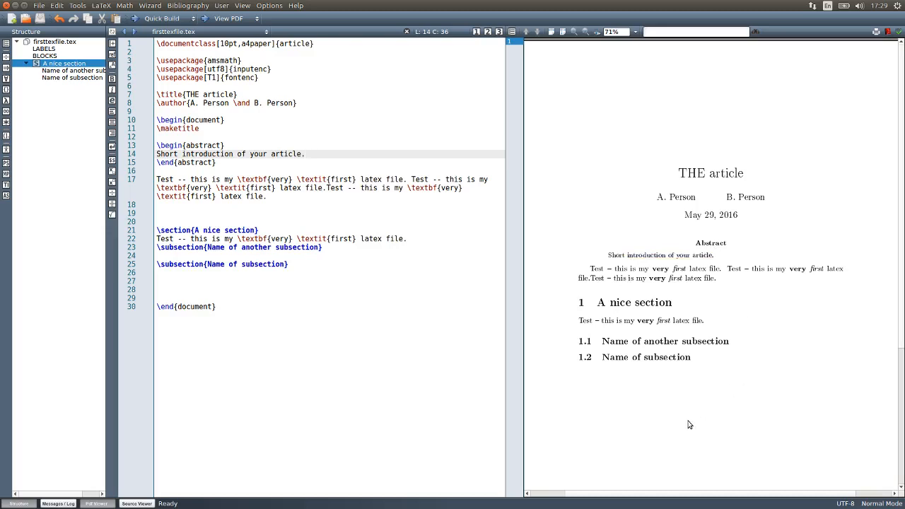